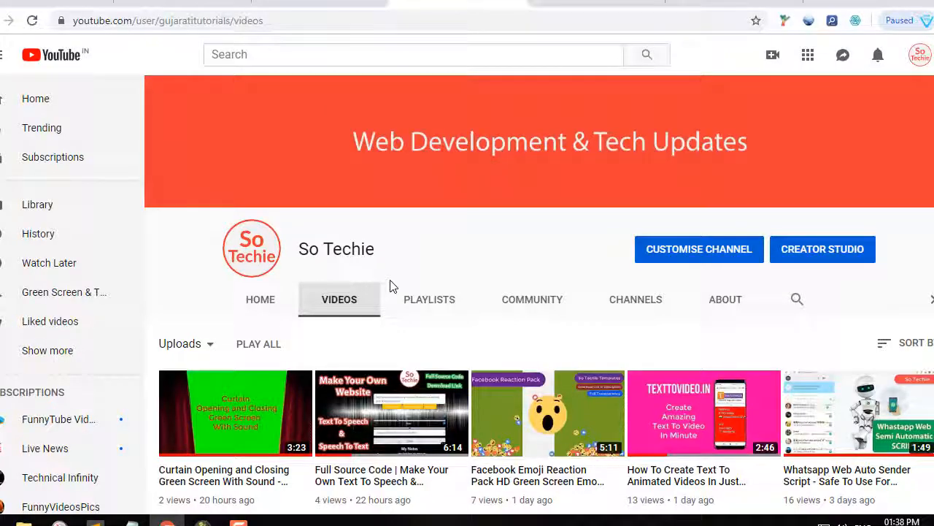
pyautogui.moveTo(391, 295)
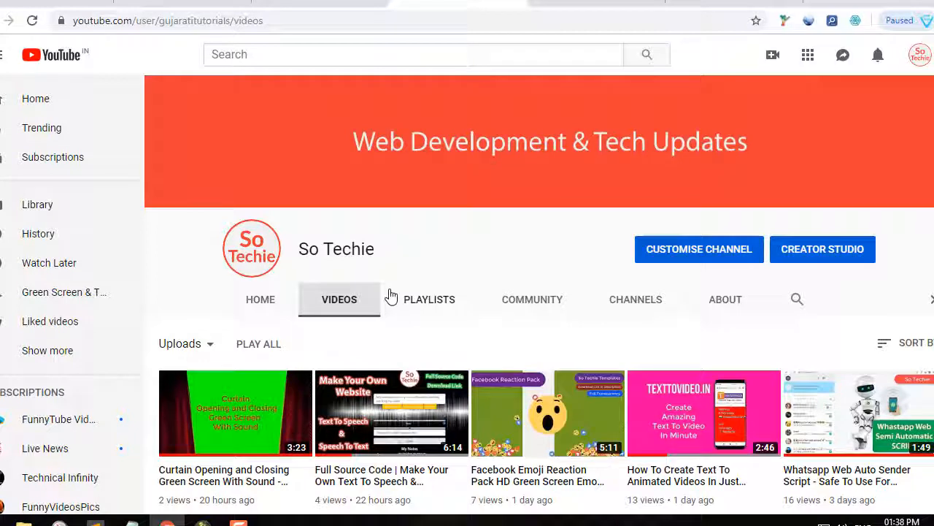
pyautogui.moveTo(534, 225)
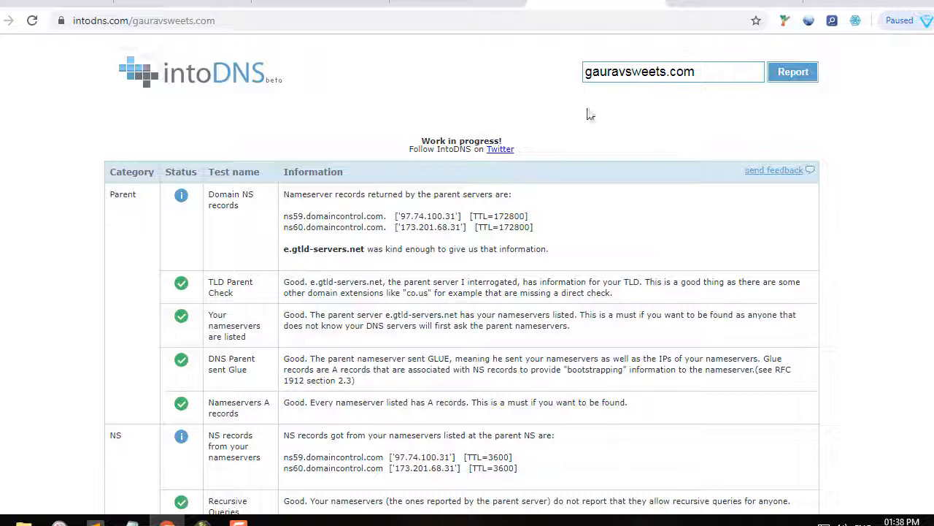
# Leave the intoDNS report and go to securitytrails.com/dns-trails
pyautogui.doubleClick(657, 72)
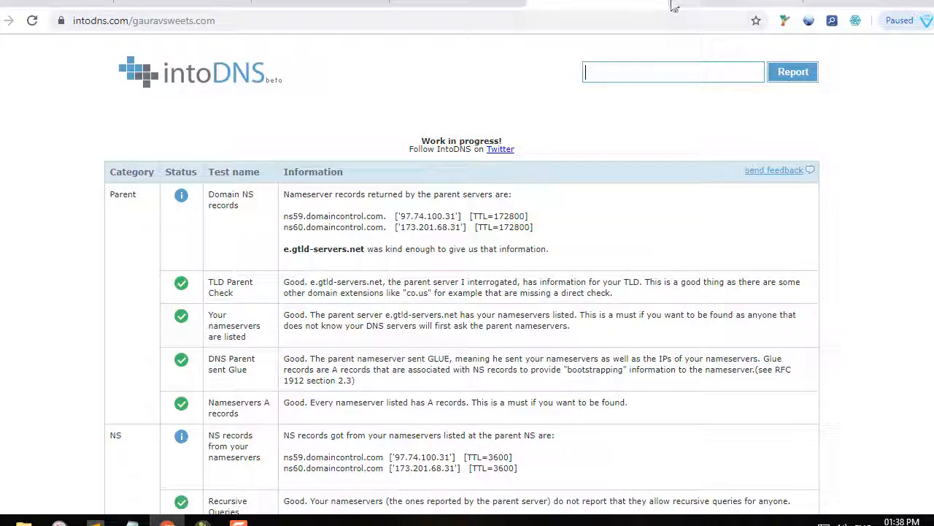
pyautogui.write('securitytrails.com/dns-trails')
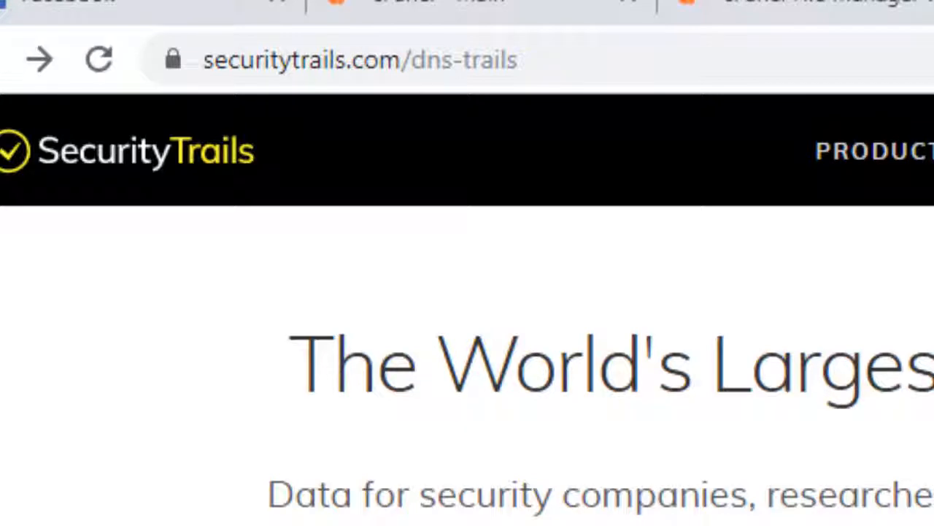
# Search SecurityTrails for gauravsweets.com to show its A, NS, SOA, MX and TXT records
pyautogui.scroll(-3)
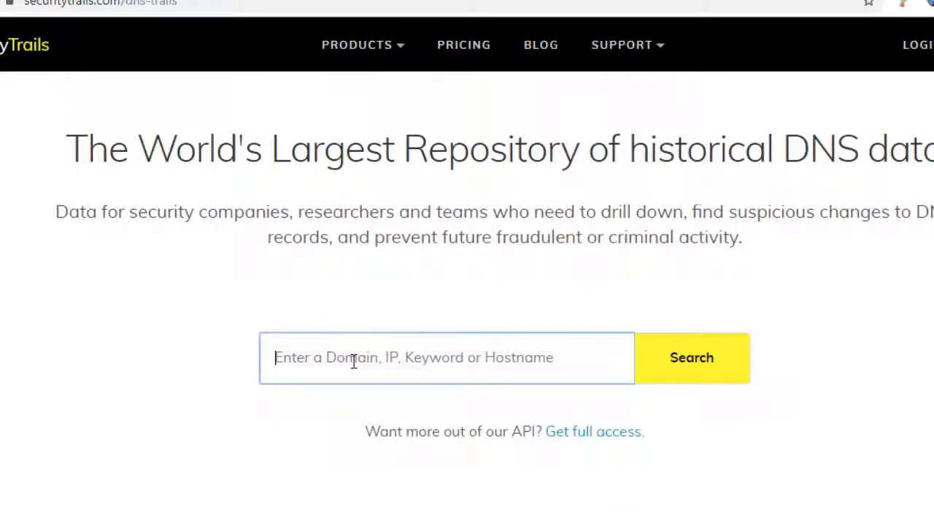
pyautogui.write('gauravsweets.com')
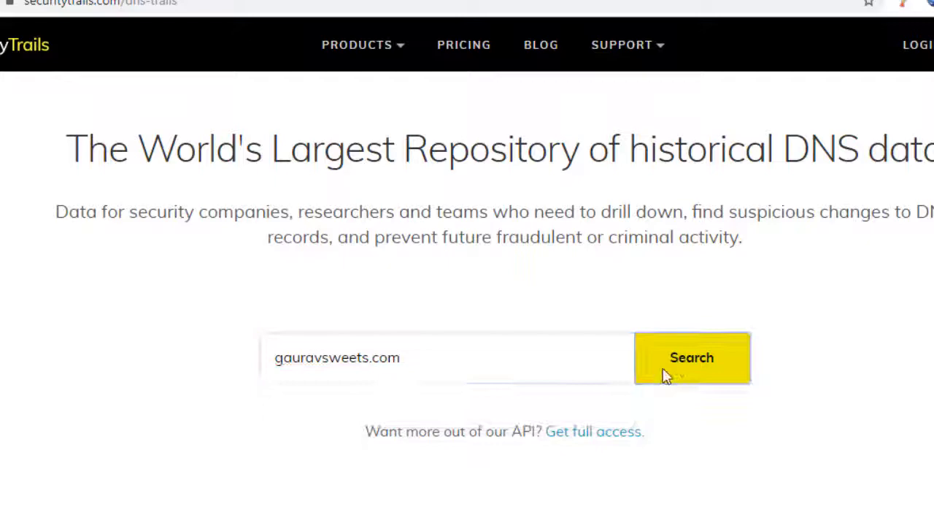
pyautogui.click(692, 357)
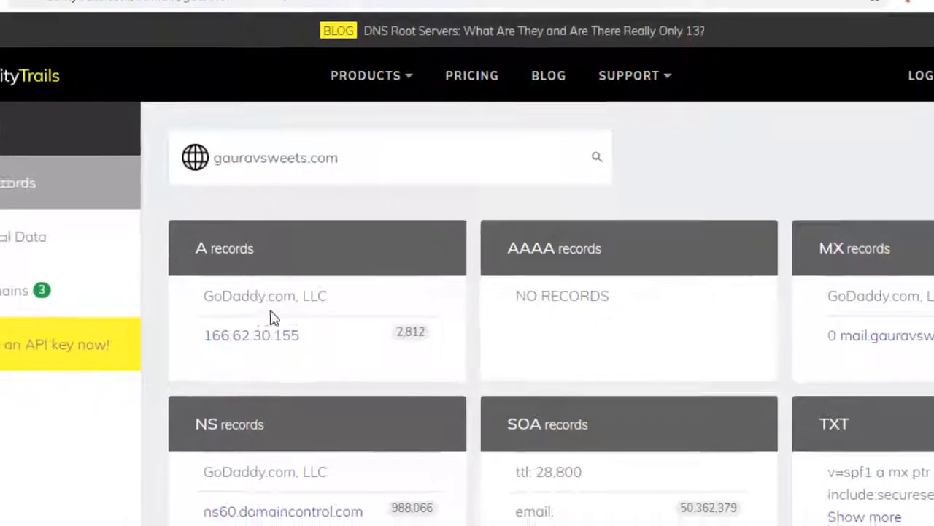
# Scroll down to the subdomains list: www, mail and apex, all on GoDaddy
pyautogui.scroll(-3)
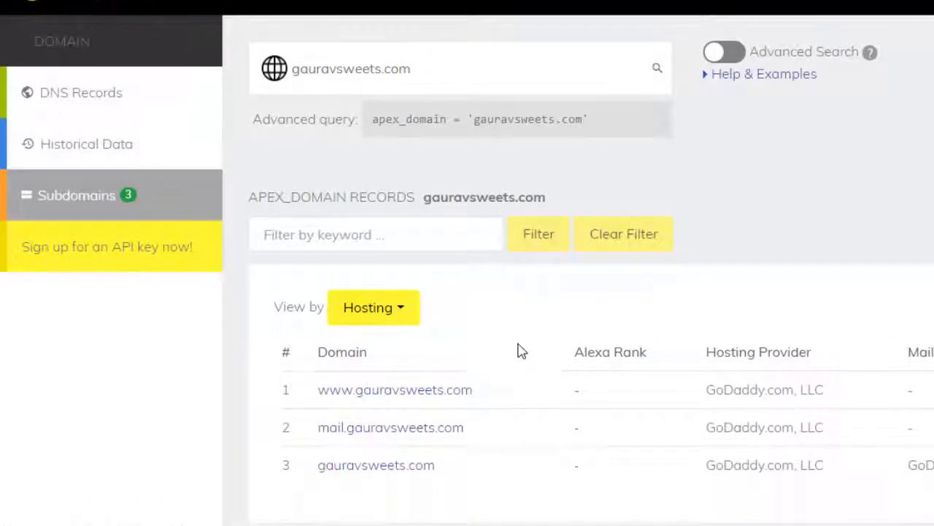
pyautogui.scroll(-3)
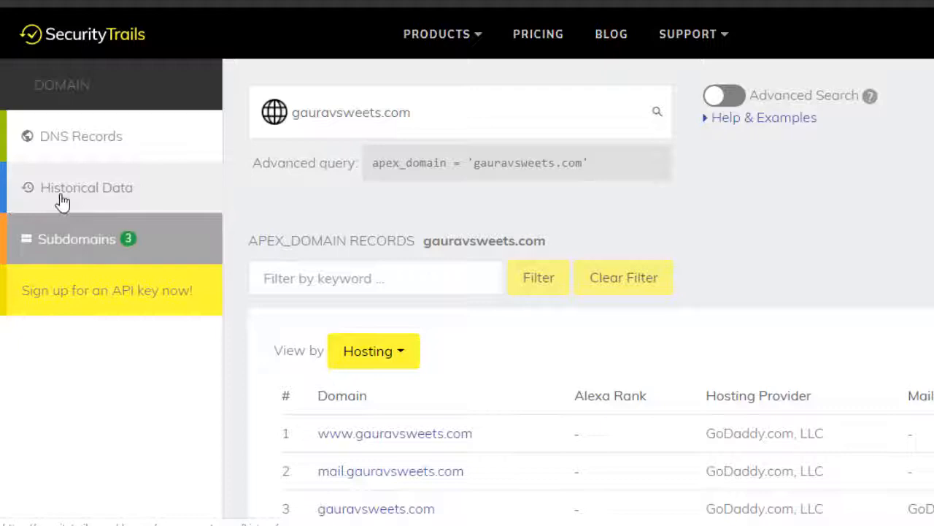
pyautogui.moveTo(56, 209)
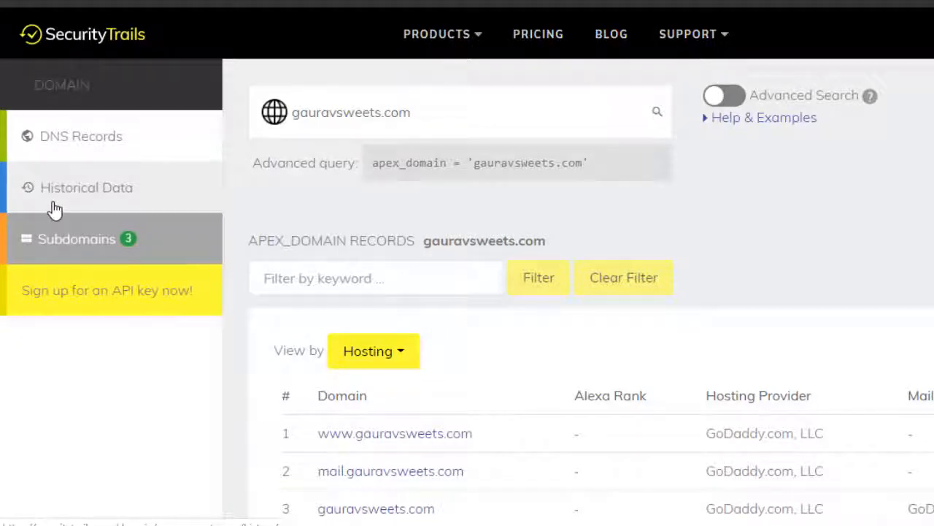
# Open Historical Data and scroll through A records from GoDaddy back to 2014 Hetzner
pyautogui.click(86, 187)
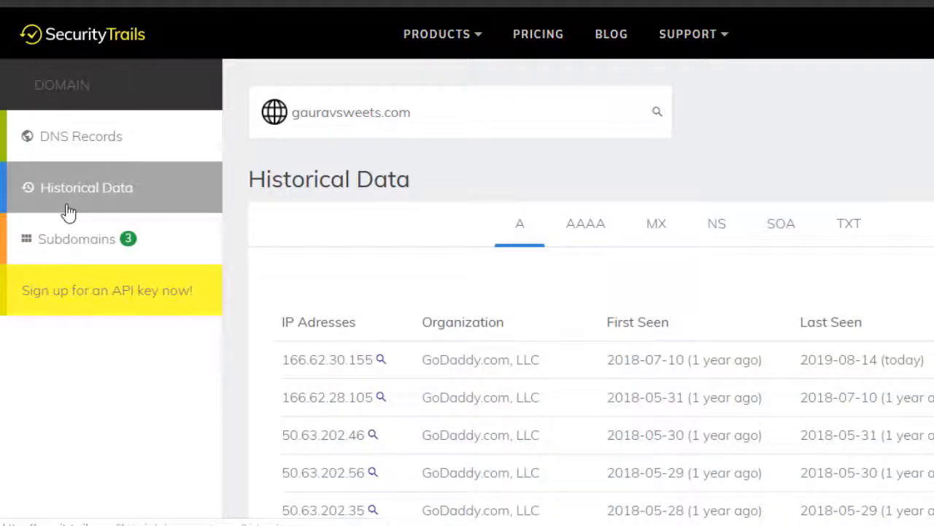
pyautogui.scroll(-3)
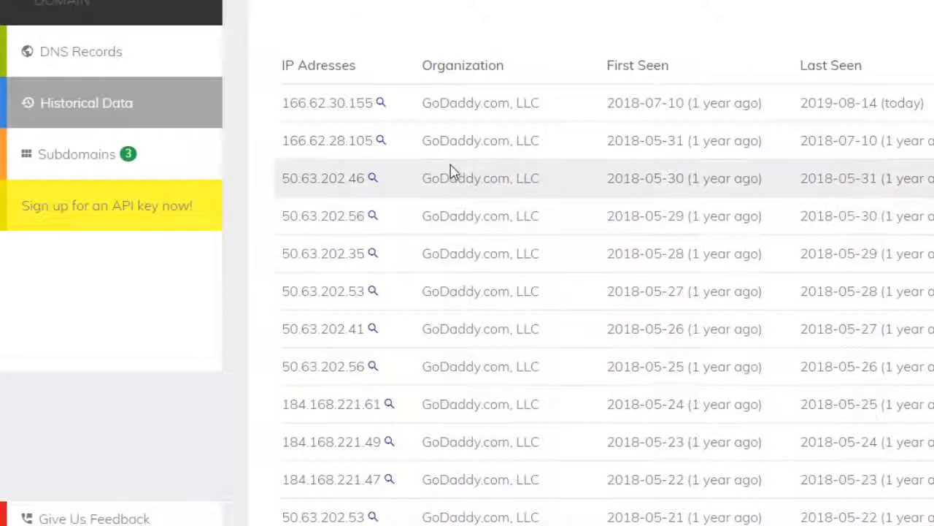
pyautogui.scroll(-3)
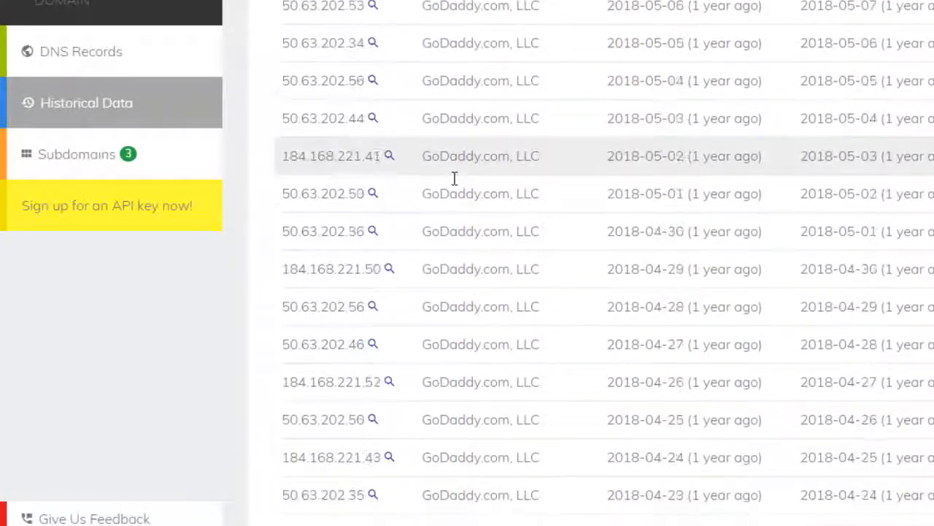
pyautogui.scroll(-3)
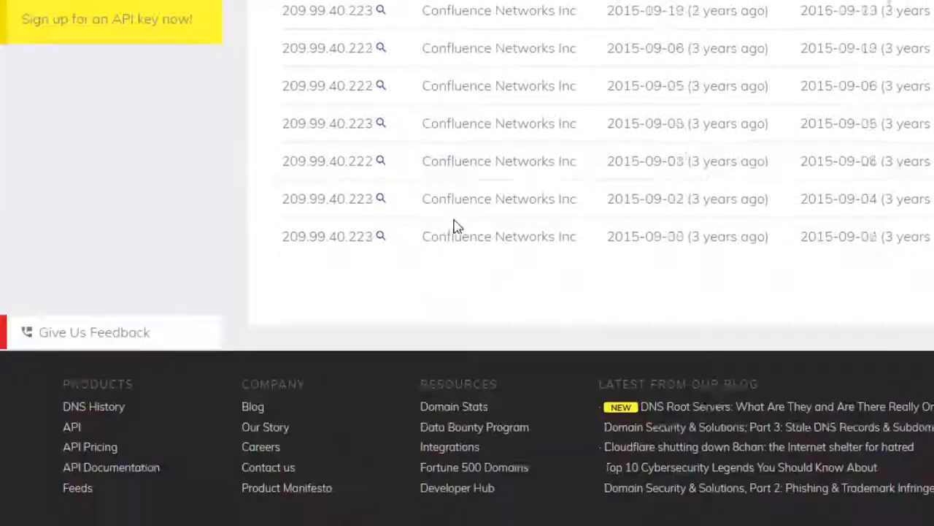
pyautogui.scroll(-3)
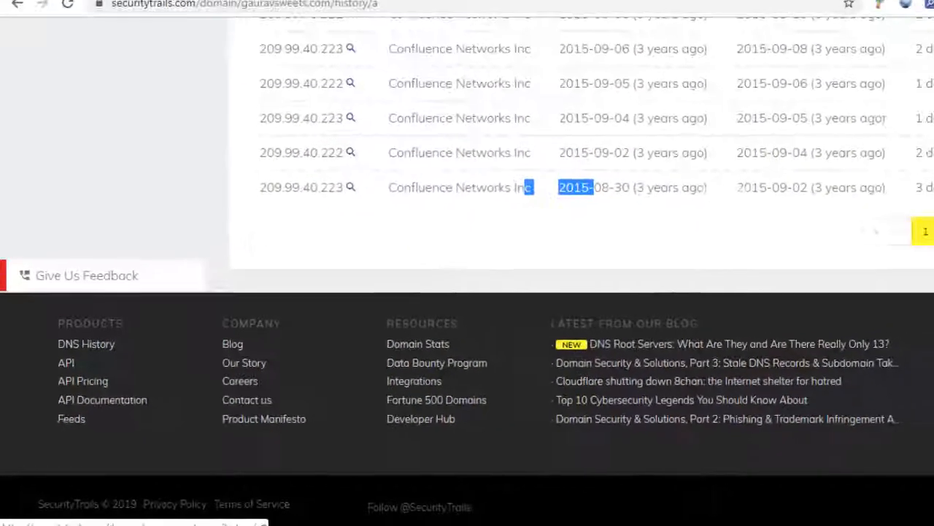
pyautogui.scroll(-3)
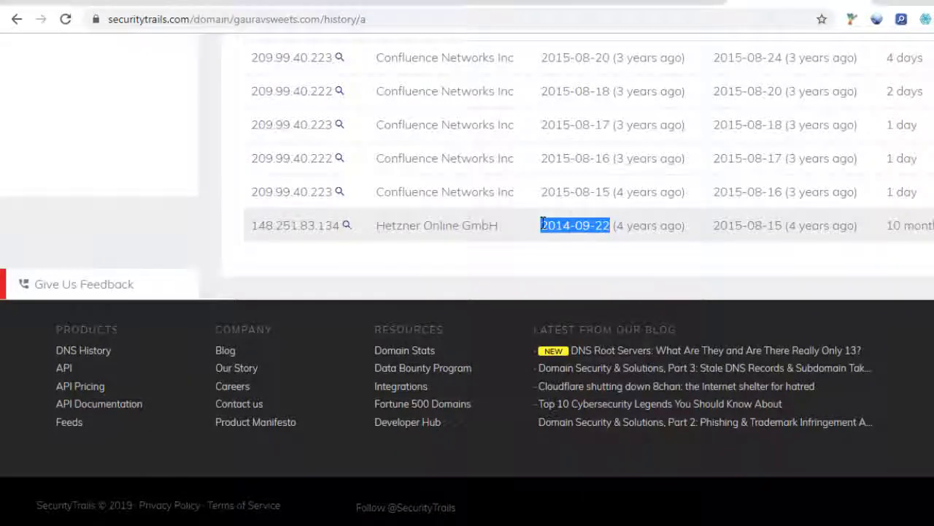
pyautogui.click(896, 122)
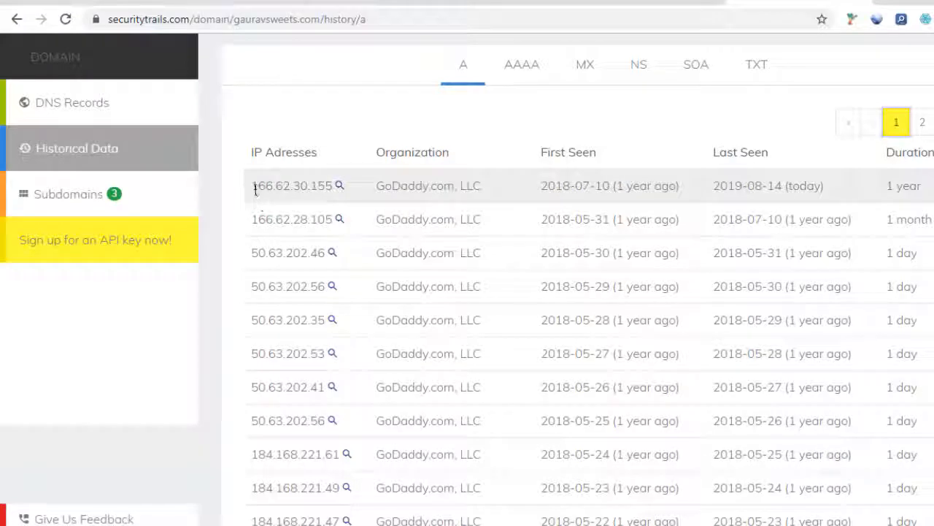
pyautogui.moveTo(365, 189)
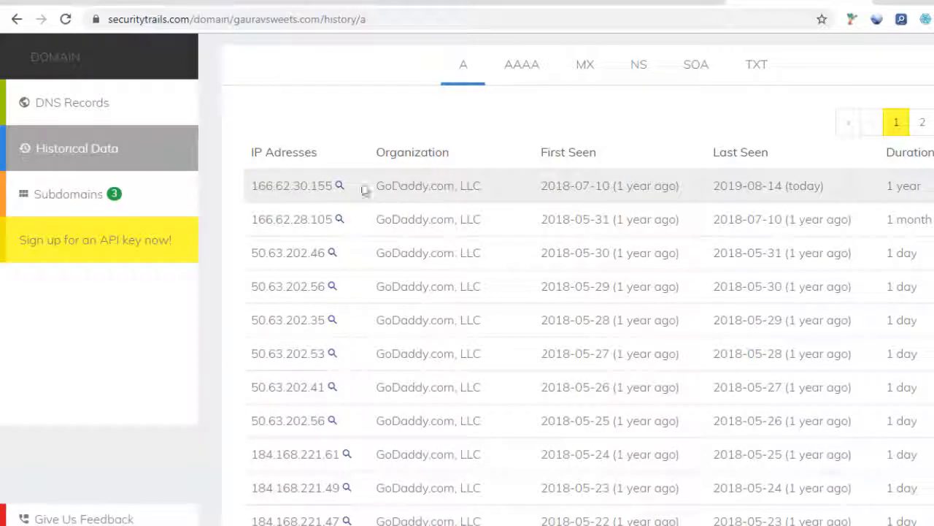
pyautogui.moveTo(559, 216)
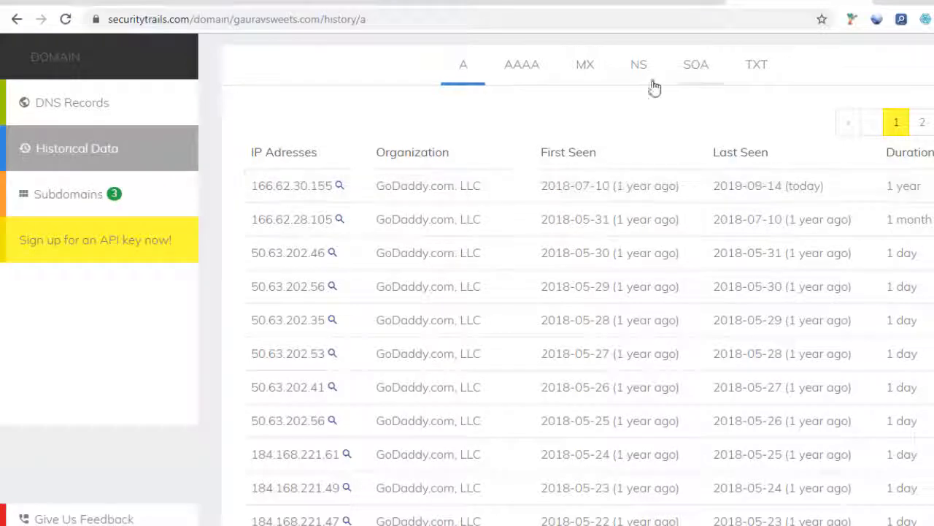
# View the domain's historical TXT and MX records, then its past NS records
pyautogui.click(756, 65)
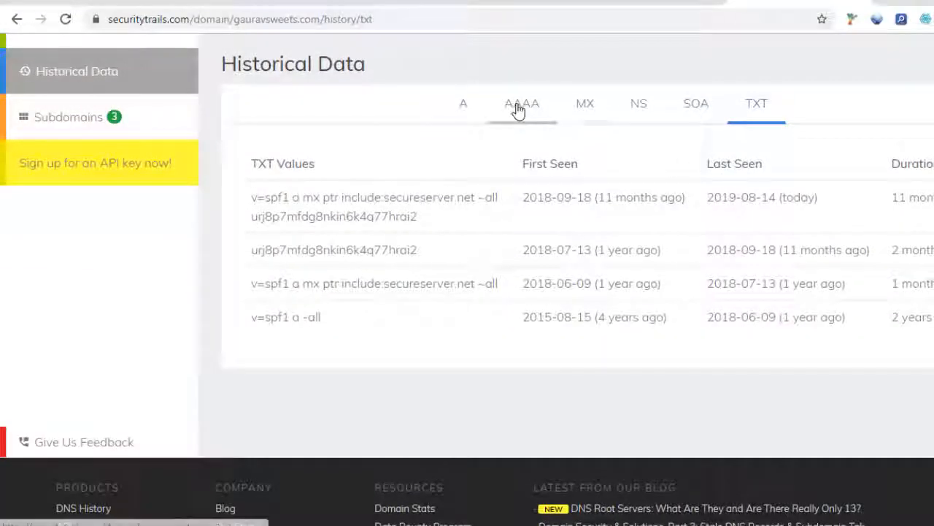
pyautogui.click(585, 103)
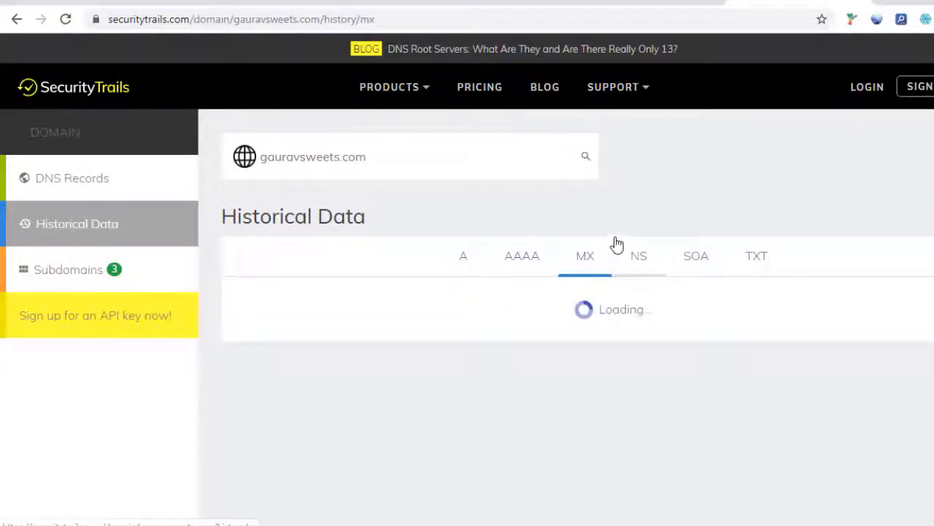
pyautogui.click(639, 256)
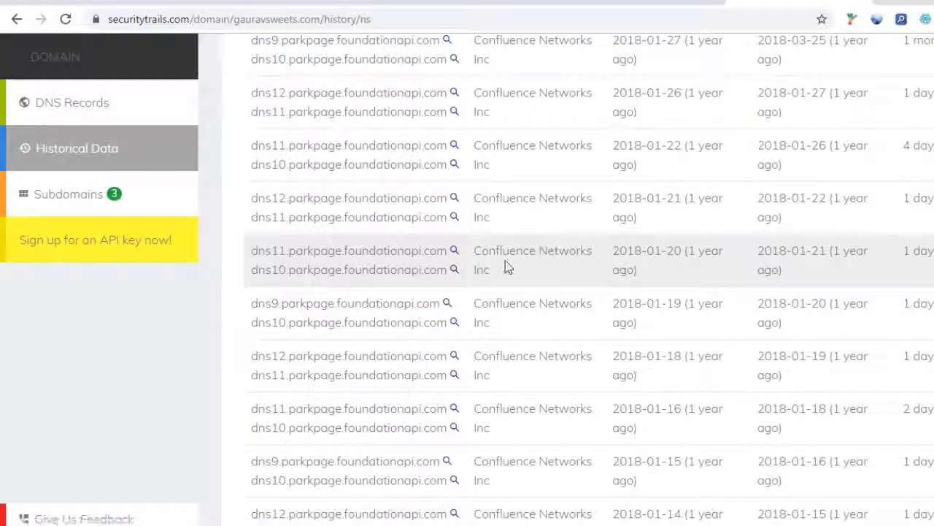
# Highlight Hetzner (2014) and GoDaddy (current) as the earliest and latest name server hosts
pyautogui.scroll(-3)
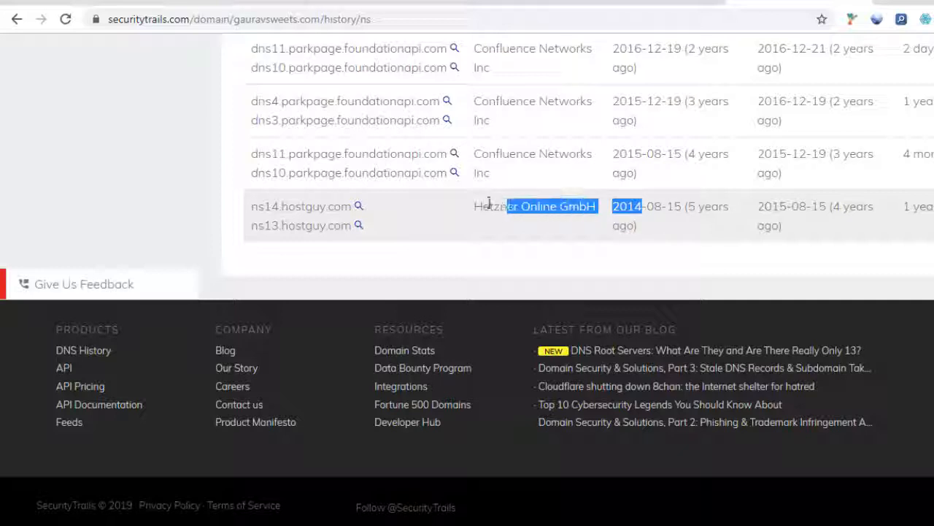
pyautogui.doubleClick(304, 206)
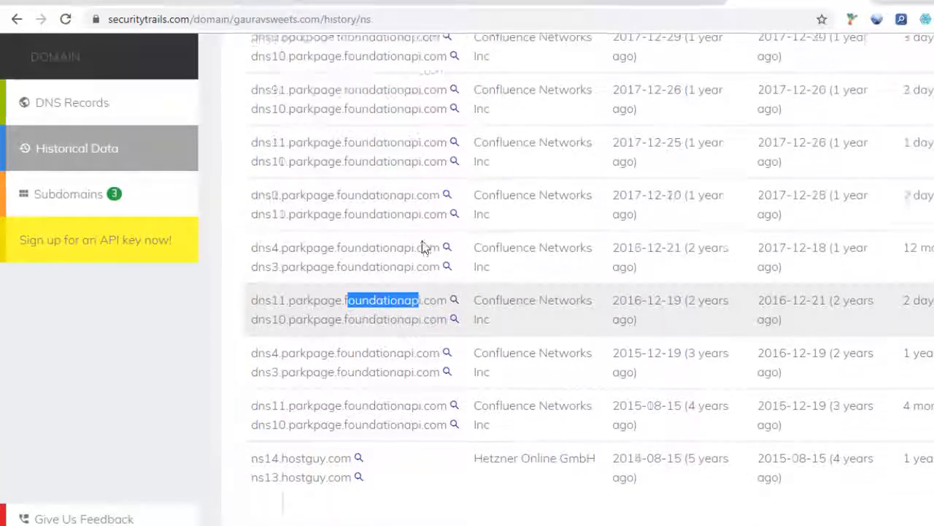
pyautogui.scroll(-3)
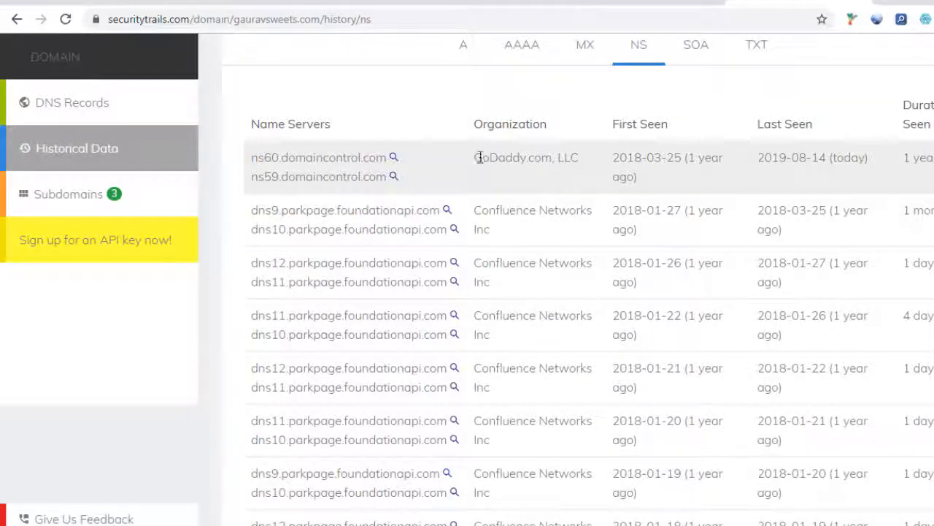
pyautogui.doubleClick(482, 157)
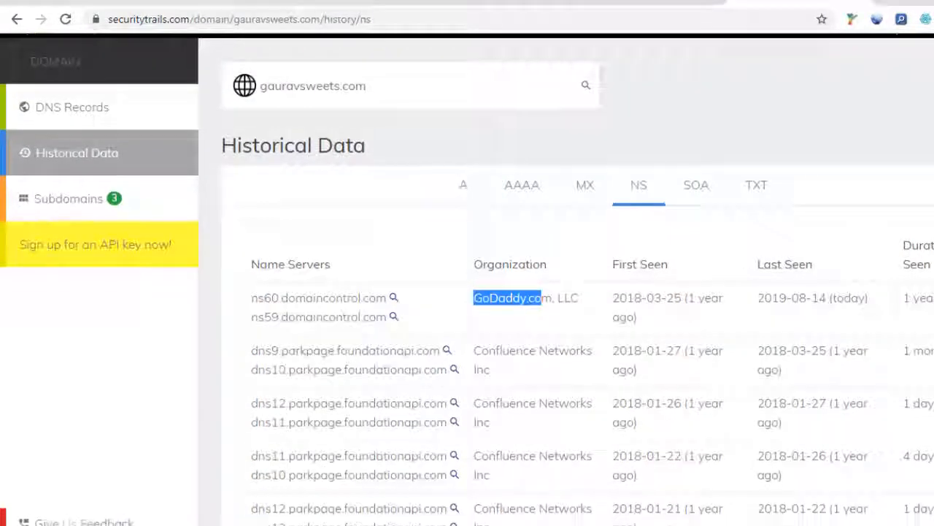
pyautogui.scroll(-3)
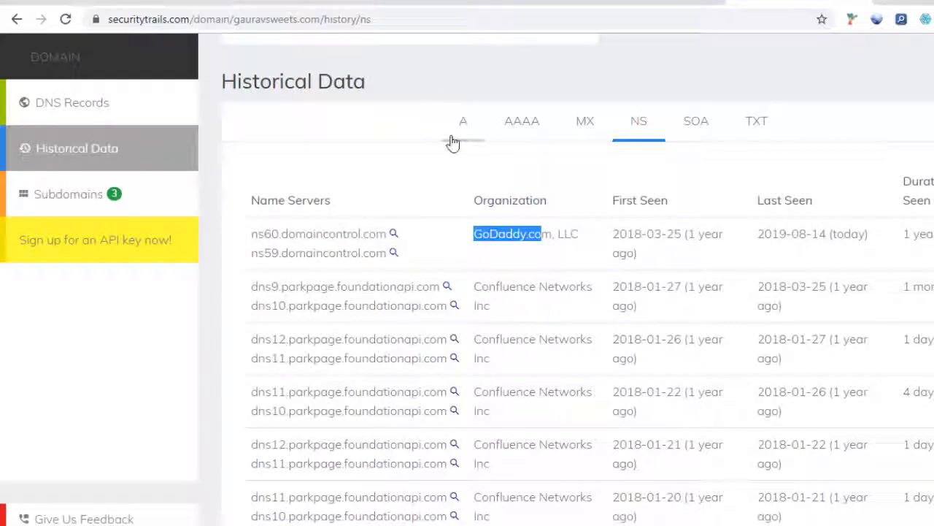
pyautogui.moveTo(427, 214)
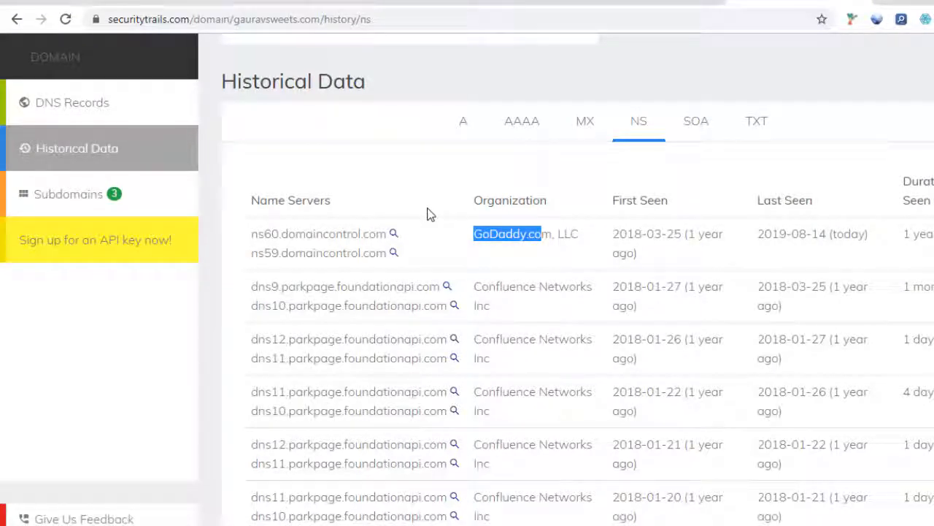
pyautogui.moveTo(555, 217)
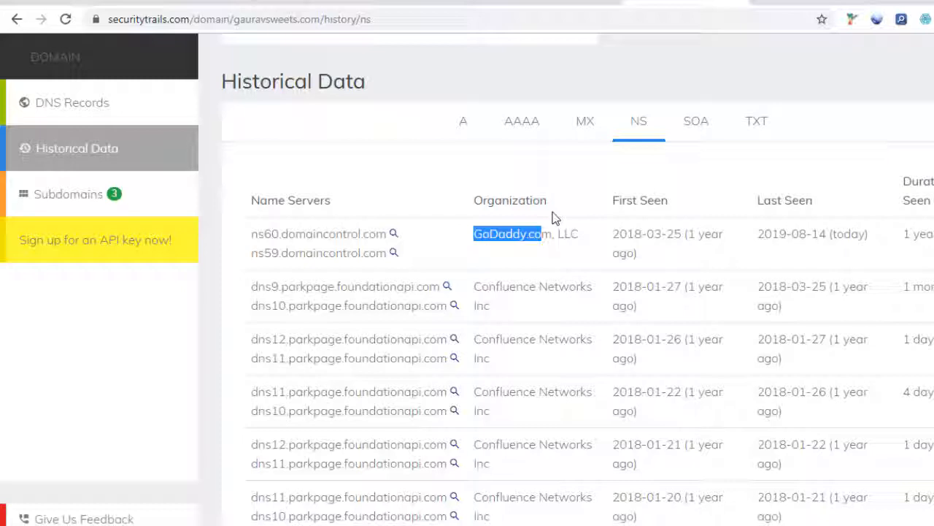